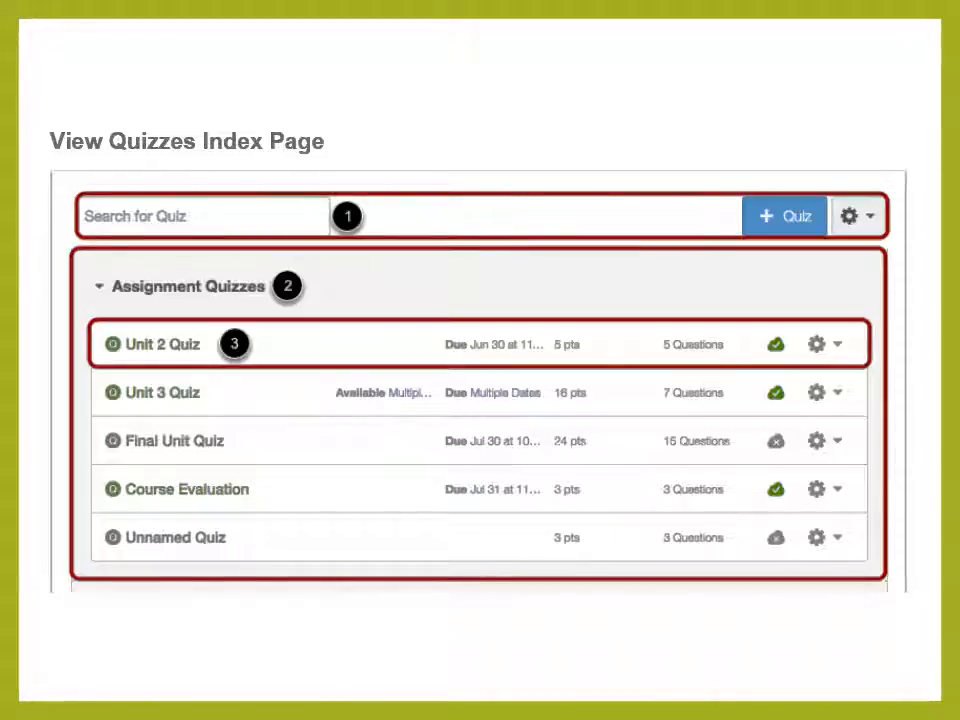
# Show the Edit and Delete options from the Unit 2 Quiz gear menu.
pyautogui.scroll(-3)
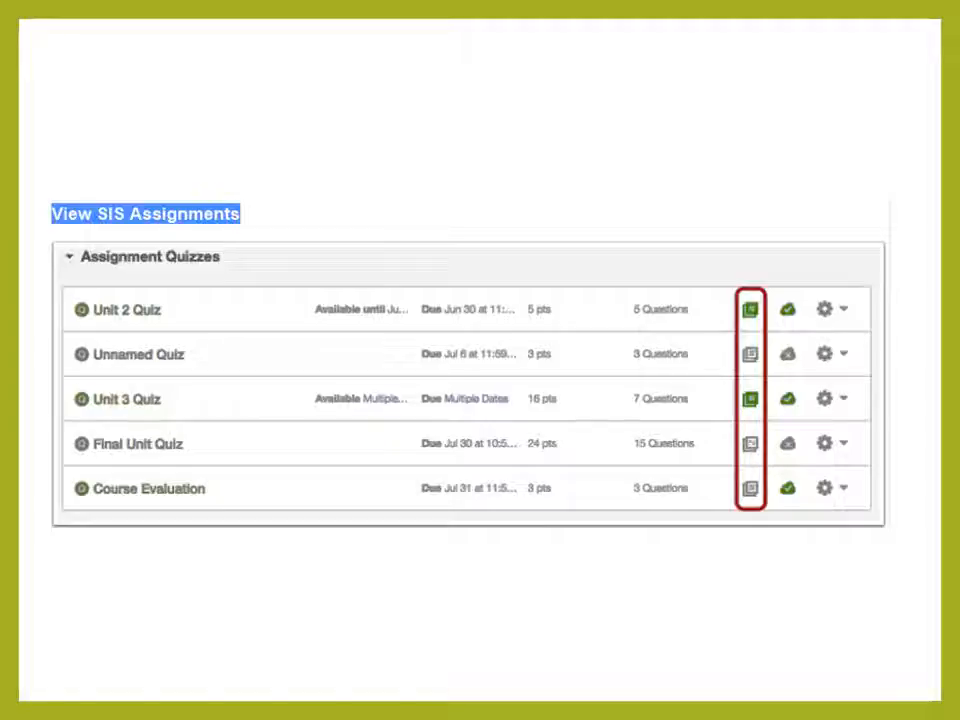
pyautogui.click(834, 307)
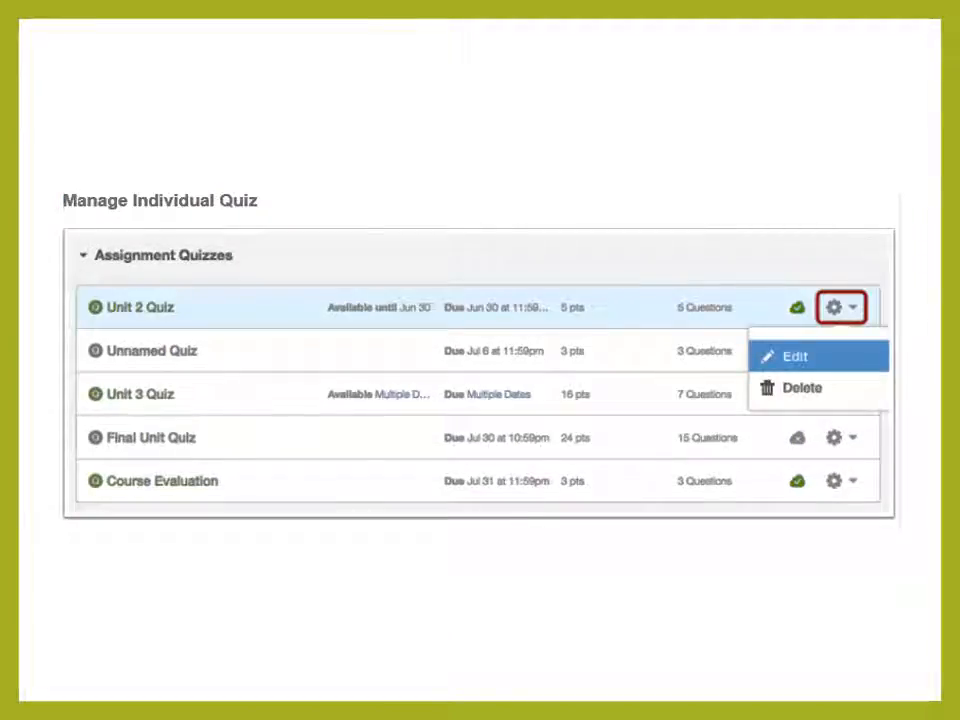